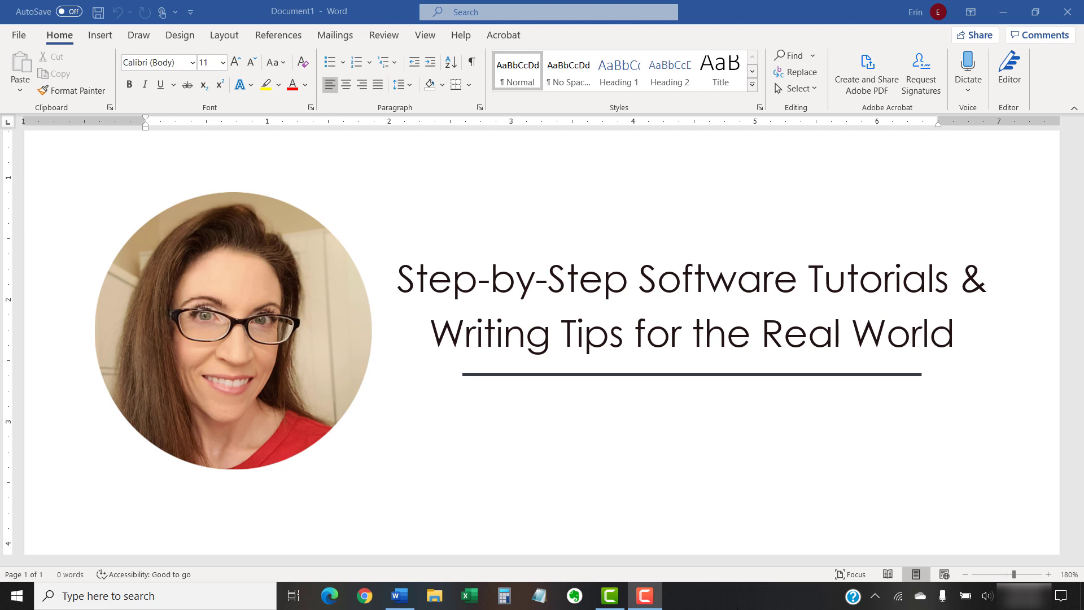
# Start a new blank Word document
pyautogui.write('erinwrightwriting.com')
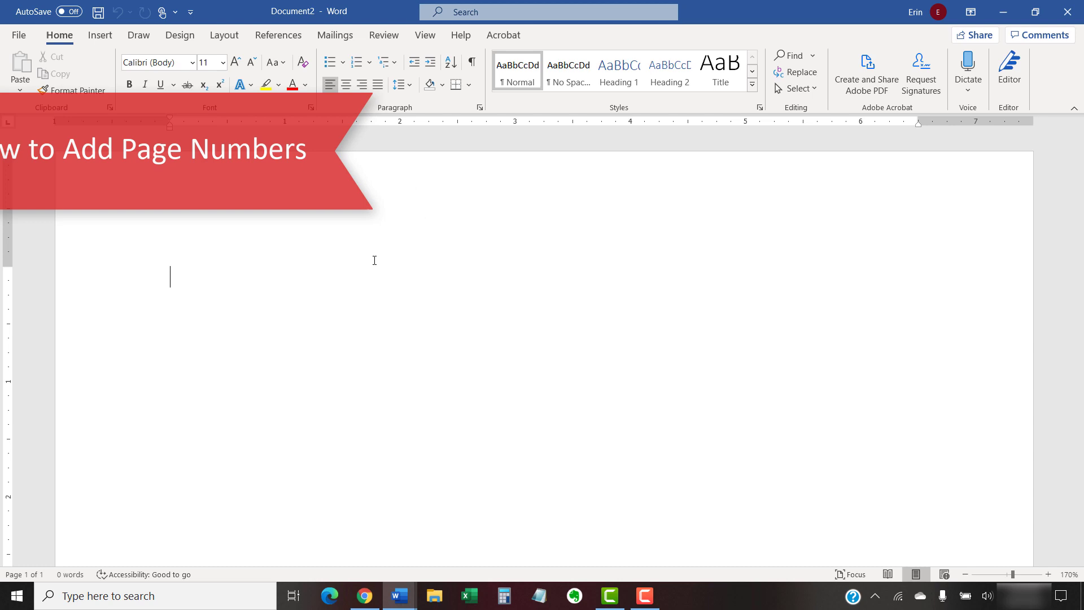
# Show the Insert tab's Top of Page page-number styles
pyautogui.click(100, 34)
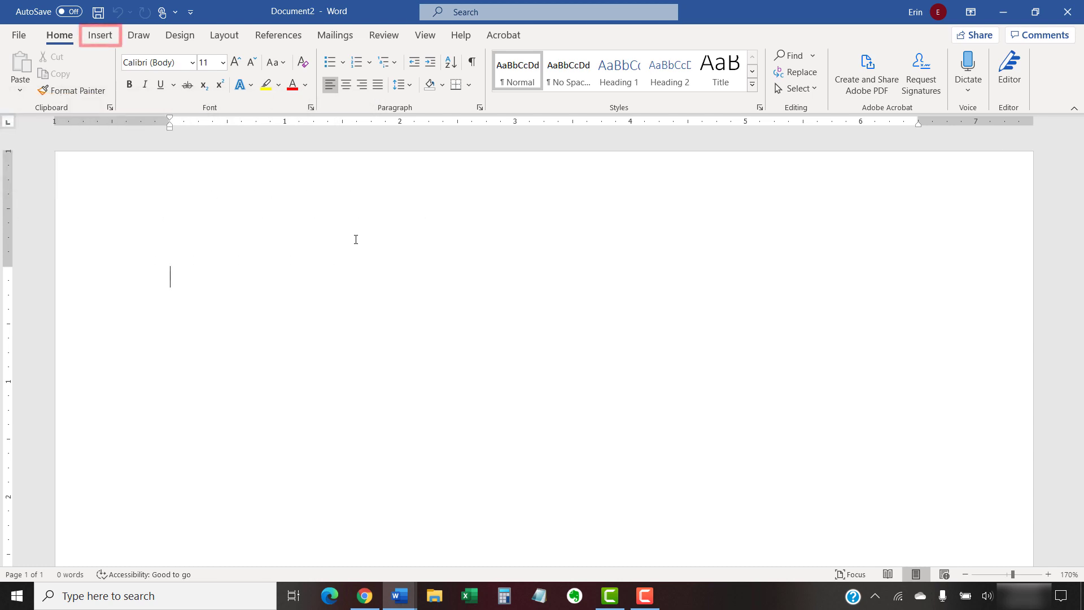
pyautogui.click(100, 35)
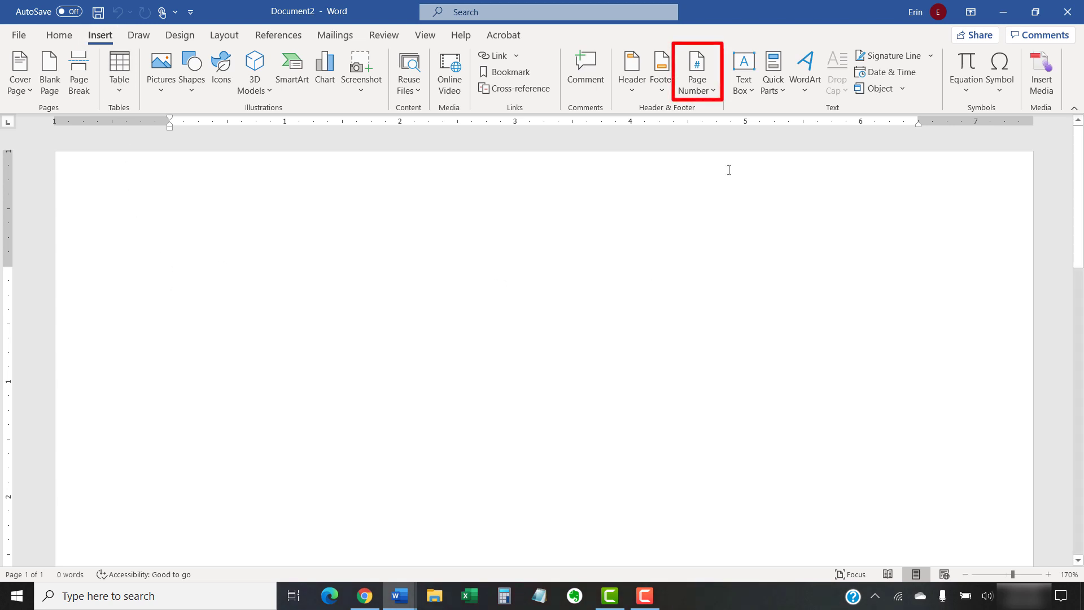
pyautogui.click(696, 71)
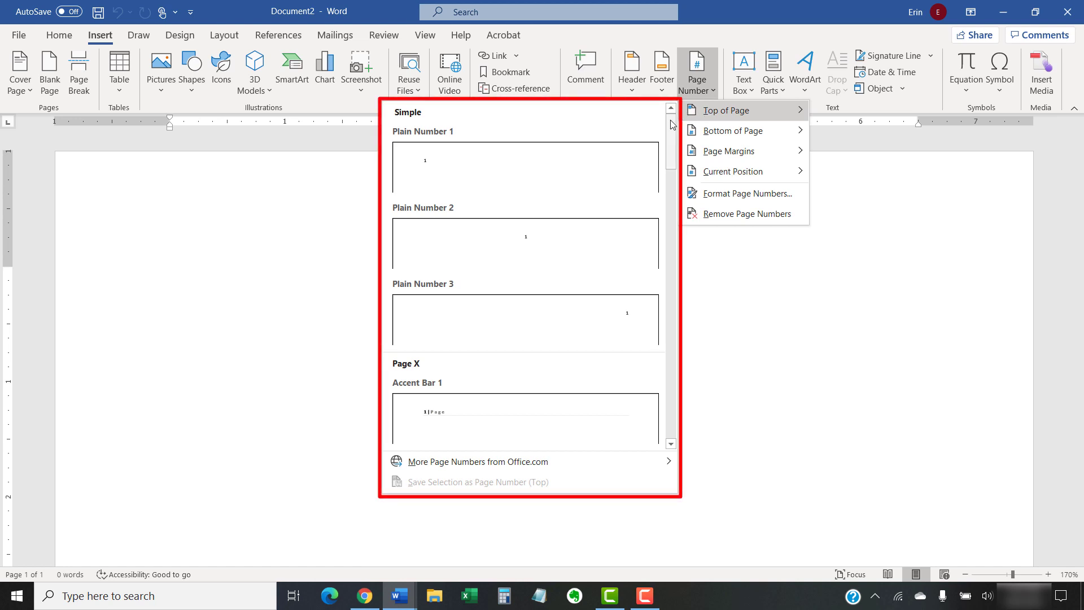
# Insert the Plain Number 2 centred page number in the header
pyautogui.scroll(-3)
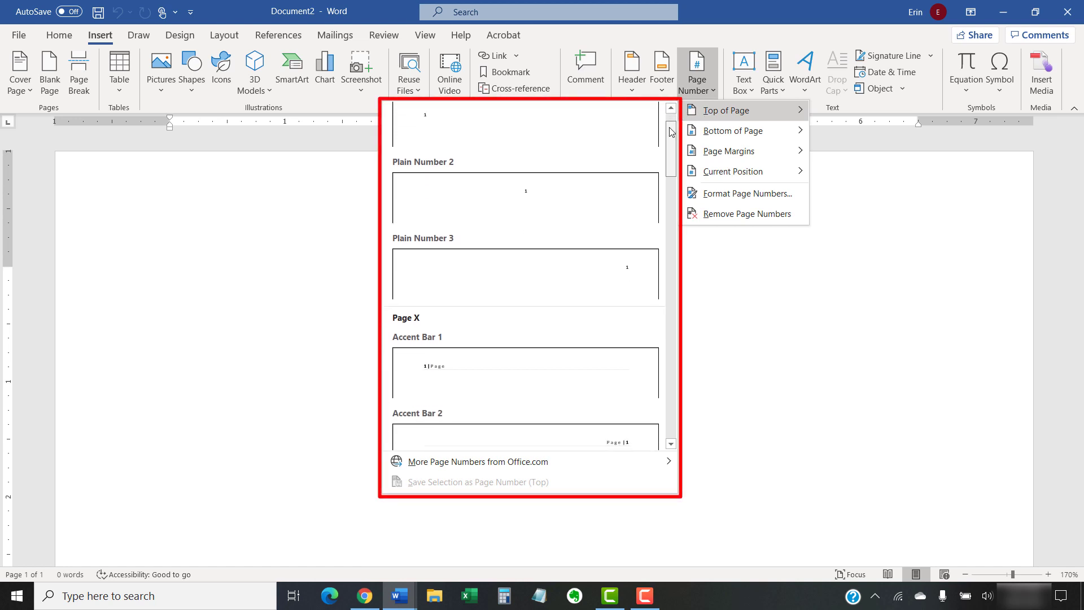
pyautogui.scroll(-3)
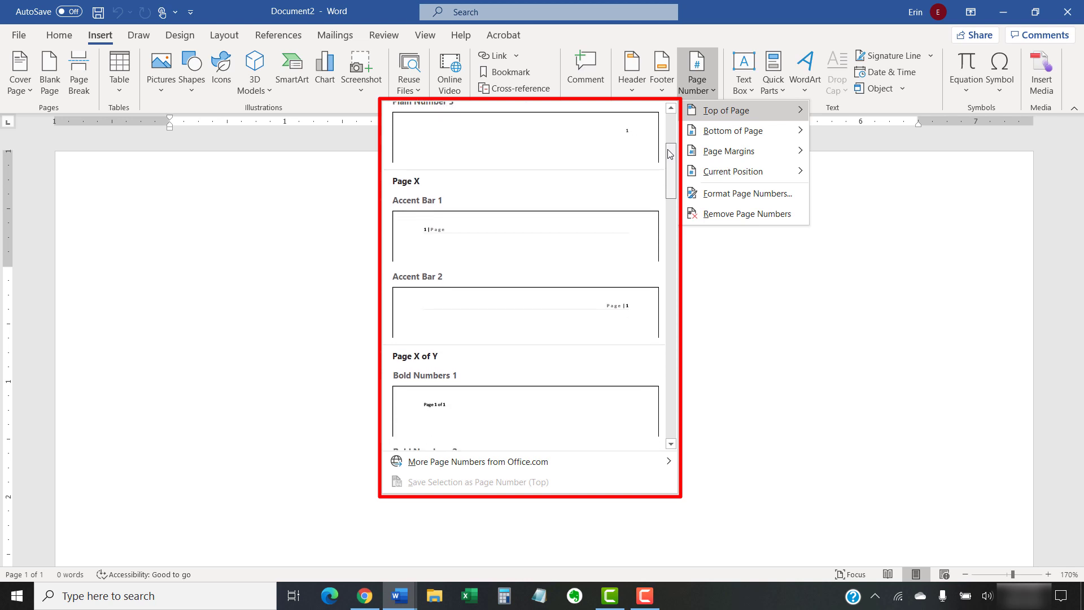
pyautogui.scroll(-3)
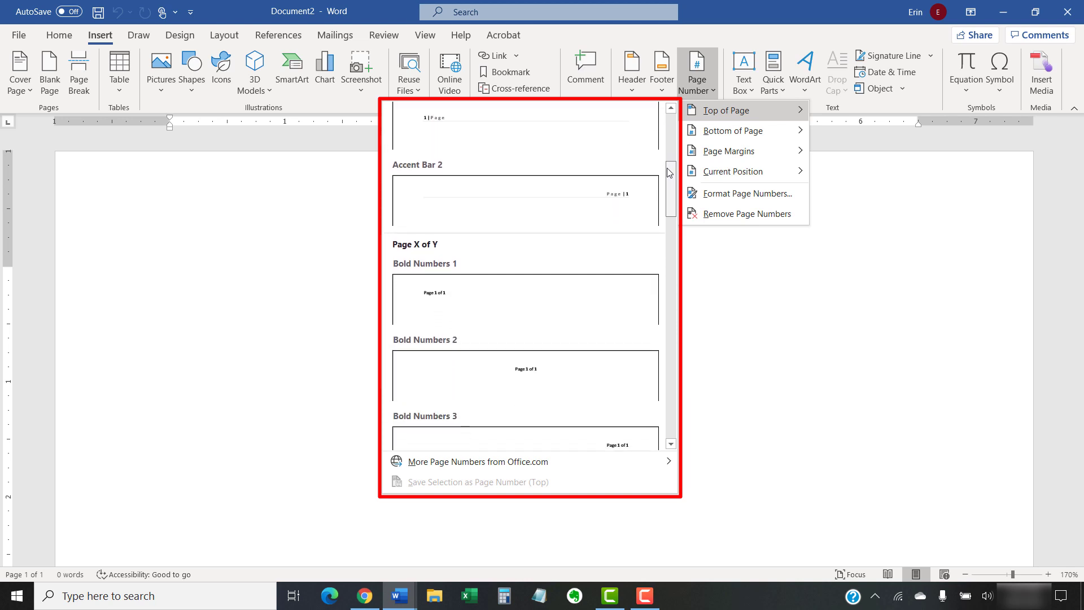
pyautogui.scroll(-3)
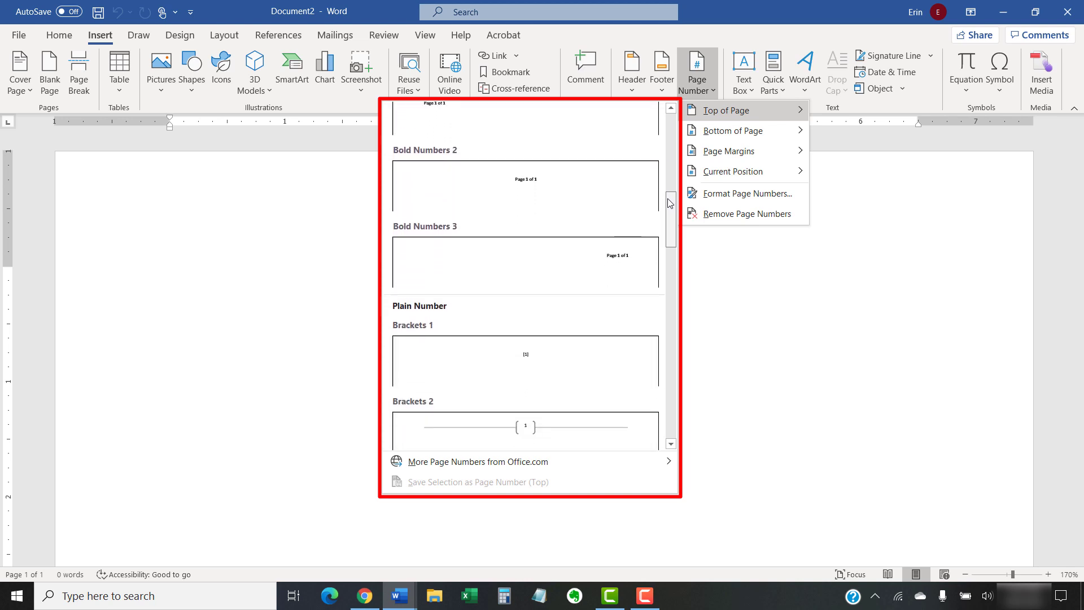
pyautogui.scroll(-3)
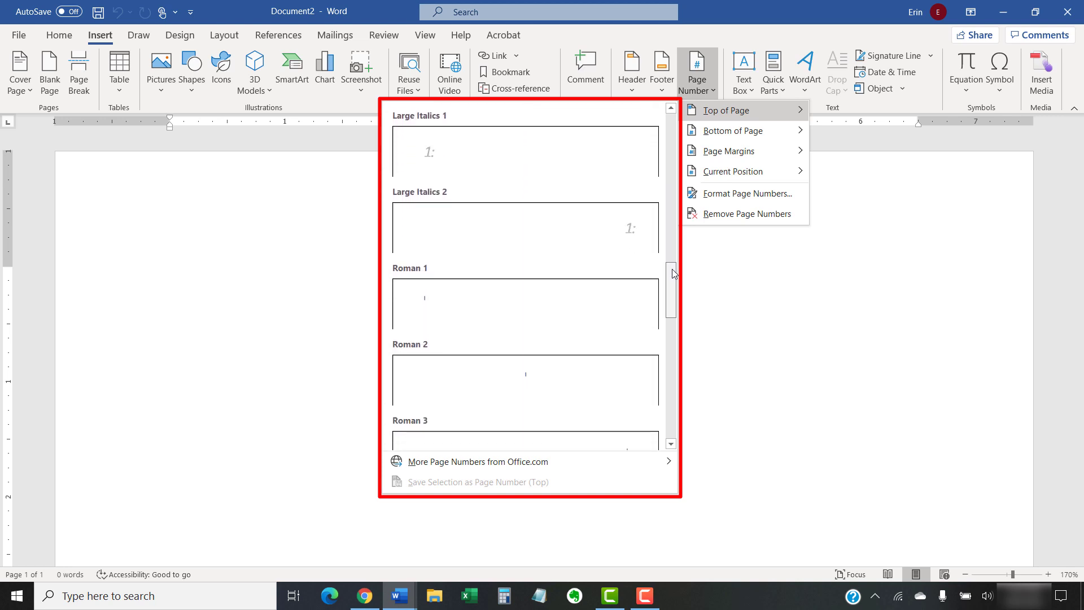
pyautogui.scroll(-3)
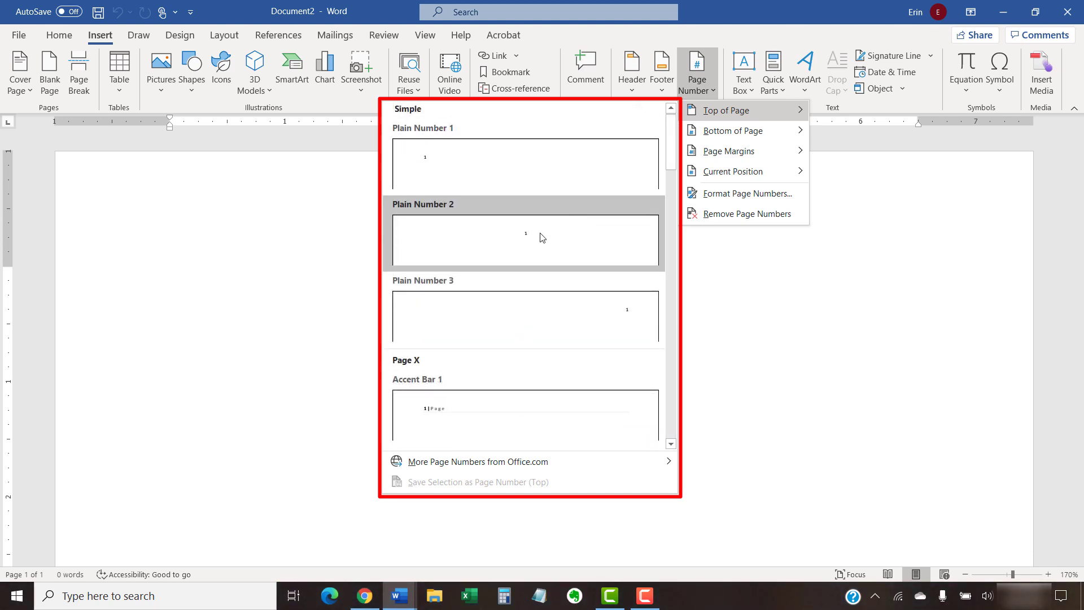
pyautogui.moveTo(538, 239)
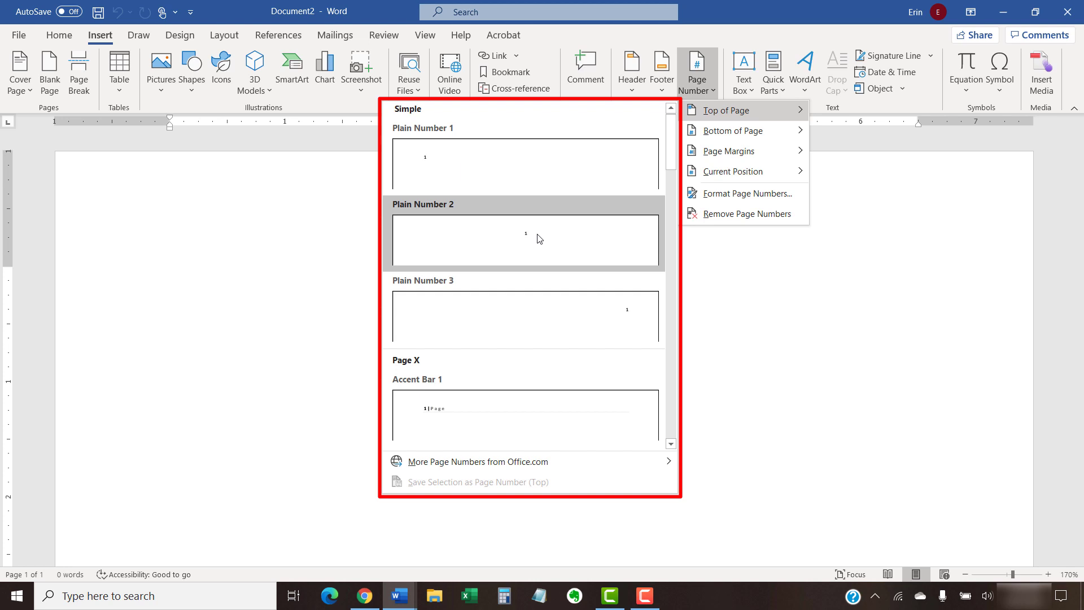
pyautogui.click(525, 240)
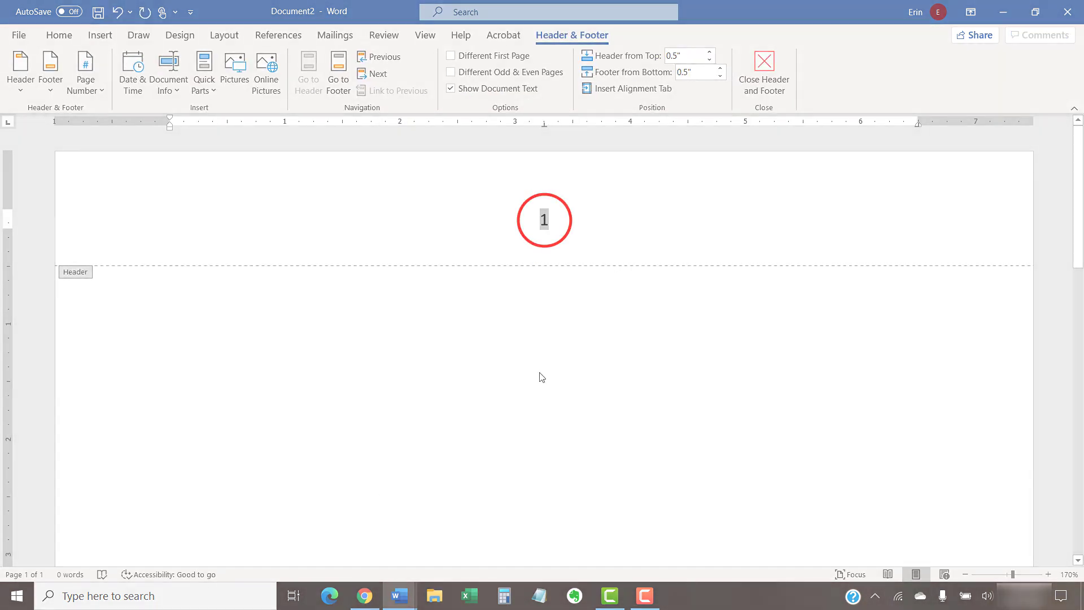
# Close the header, return to the body, and reopen Page Number options
pyautogui.click(763, 68)
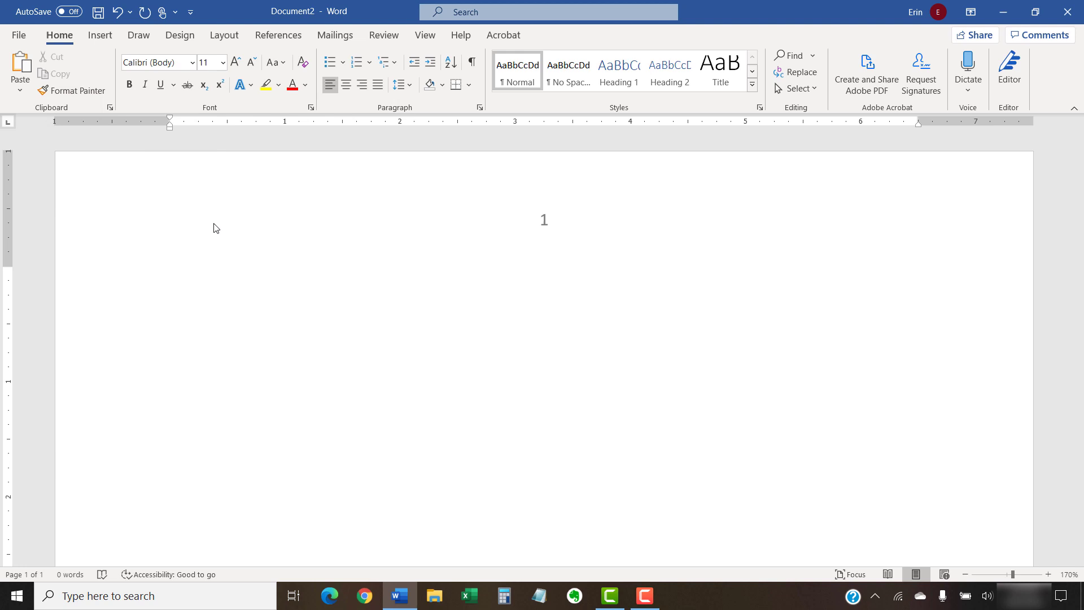
pyautogui.click(169, 277)
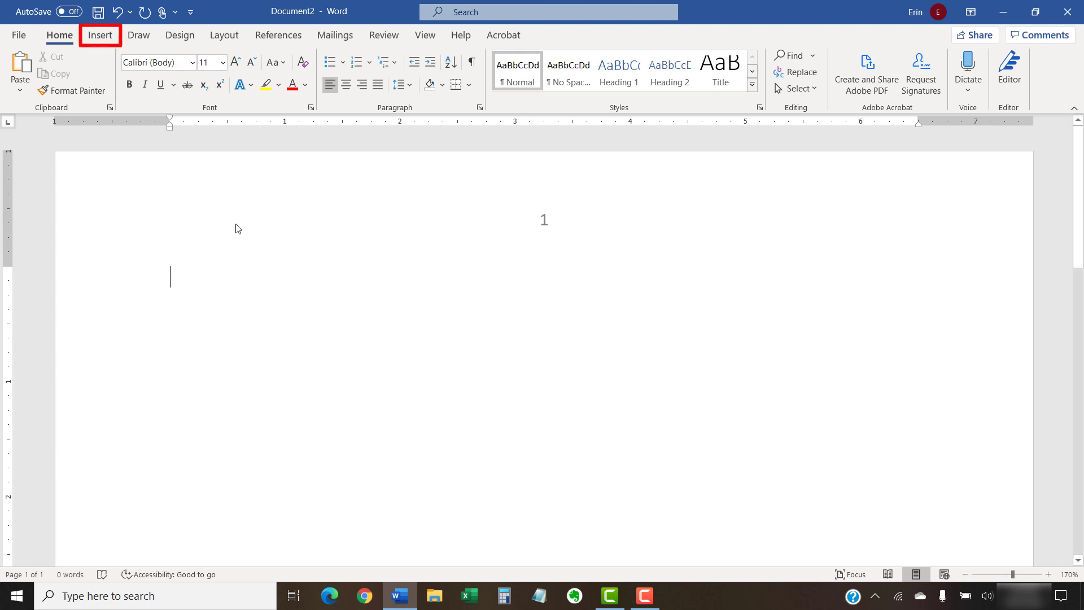
pyautogui.click(99, 35)
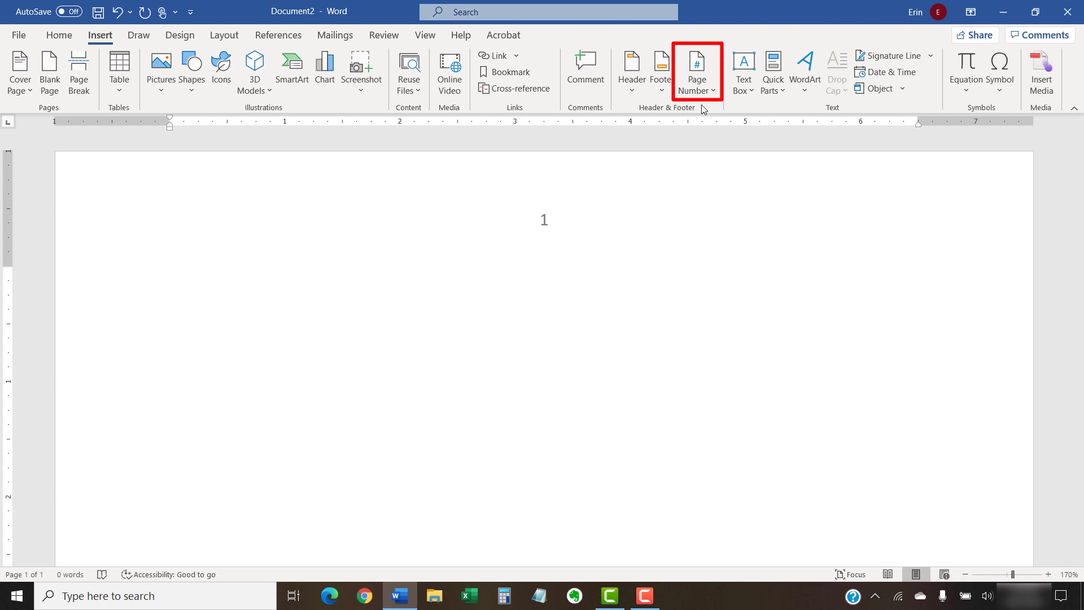
pyautogui.click(696, 71)
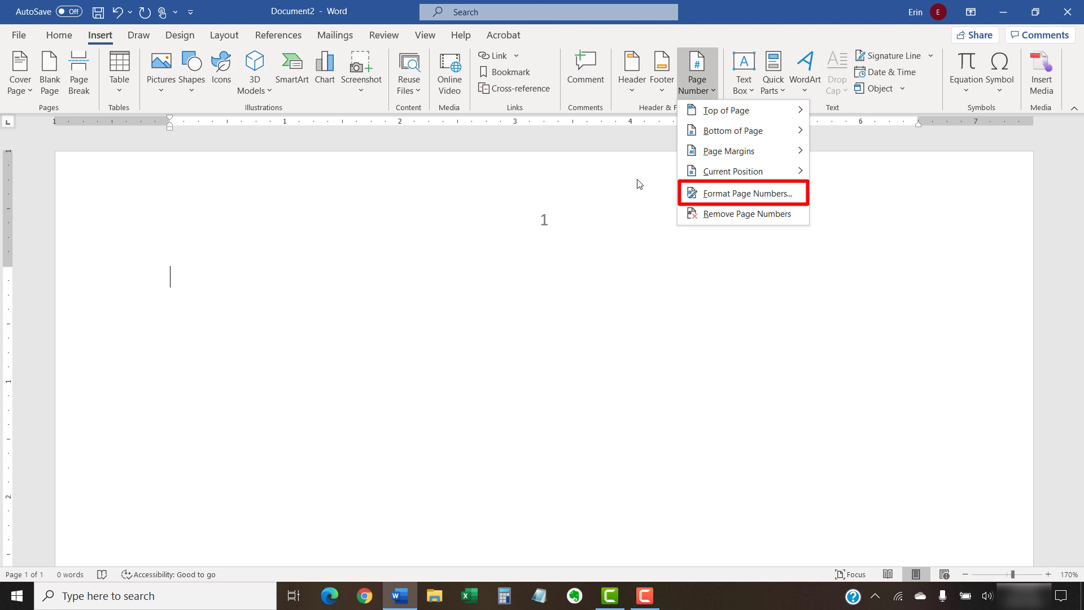
# Format page numbers to start at 5
pyautogui.click(742, 193)
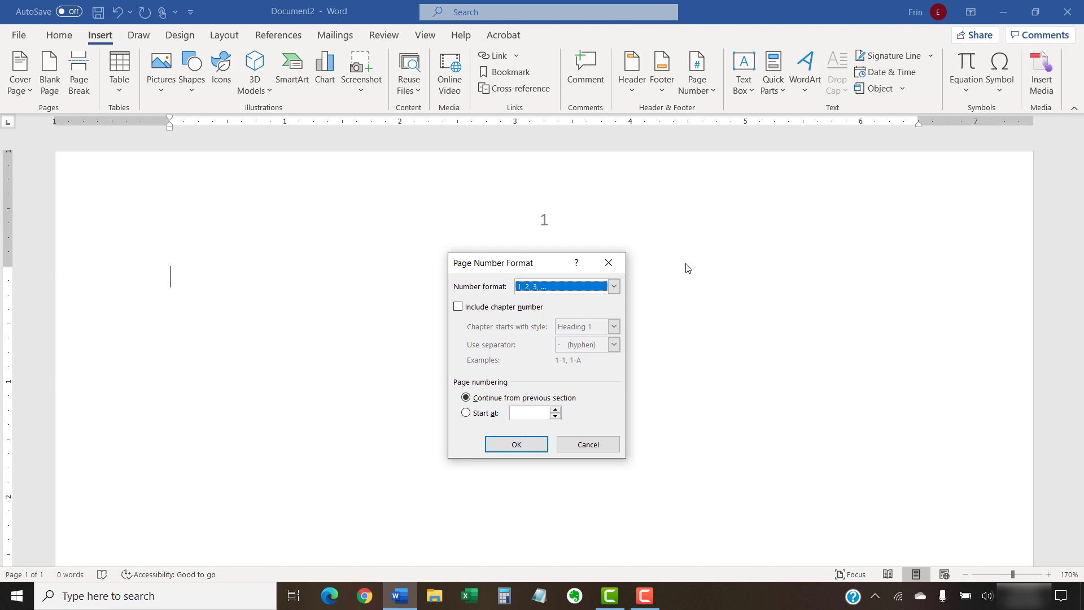
pyautogui.moveTo(649, 281)
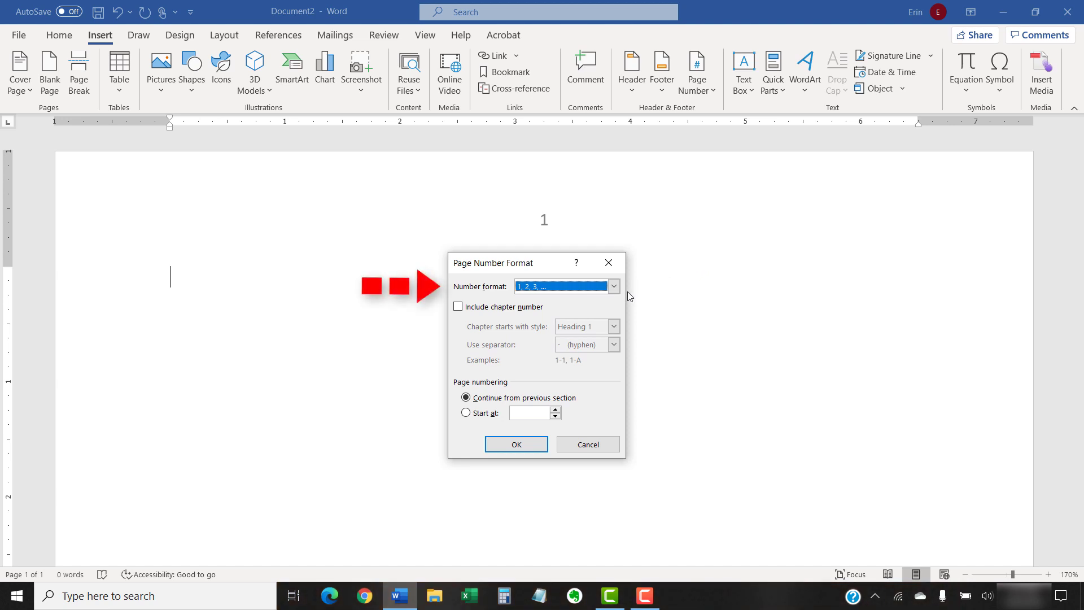
pyautogui.click(612, 286)
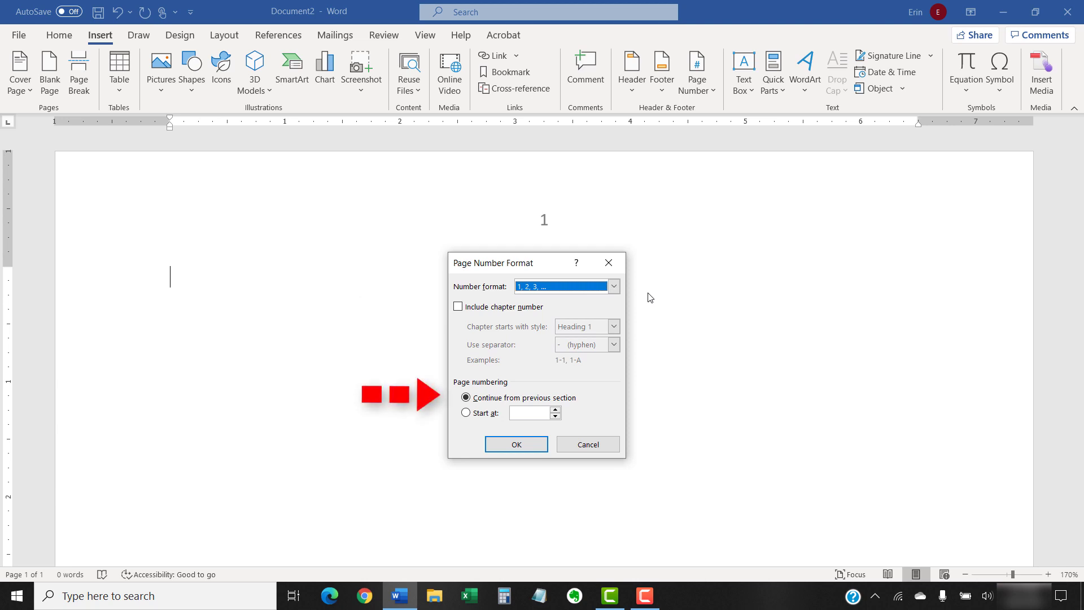
pyautogui.moveTo(642, 382)
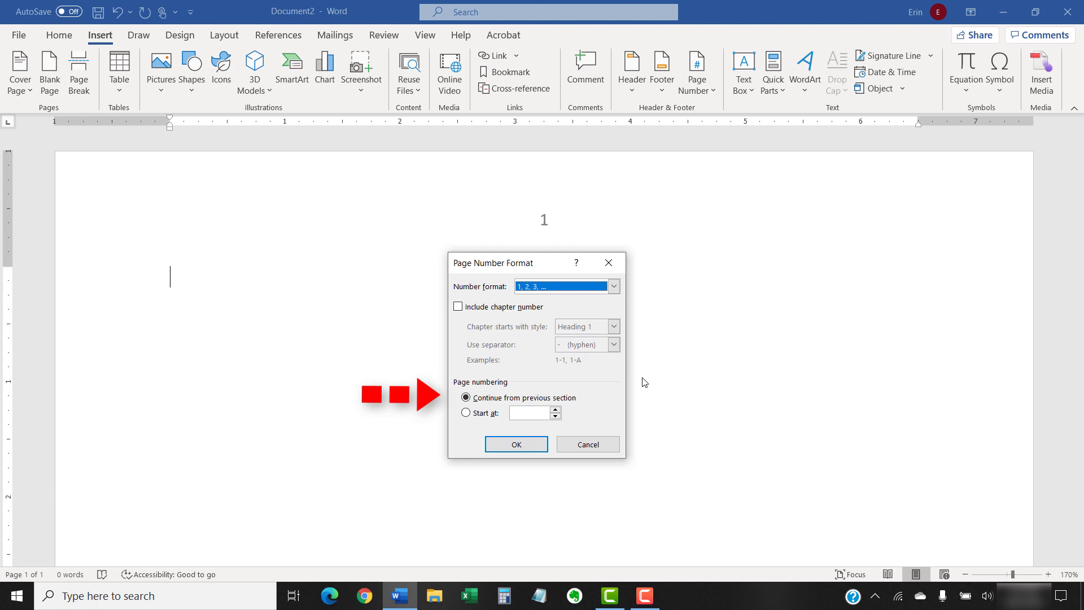
pyautogui.moveTo(542, 492)
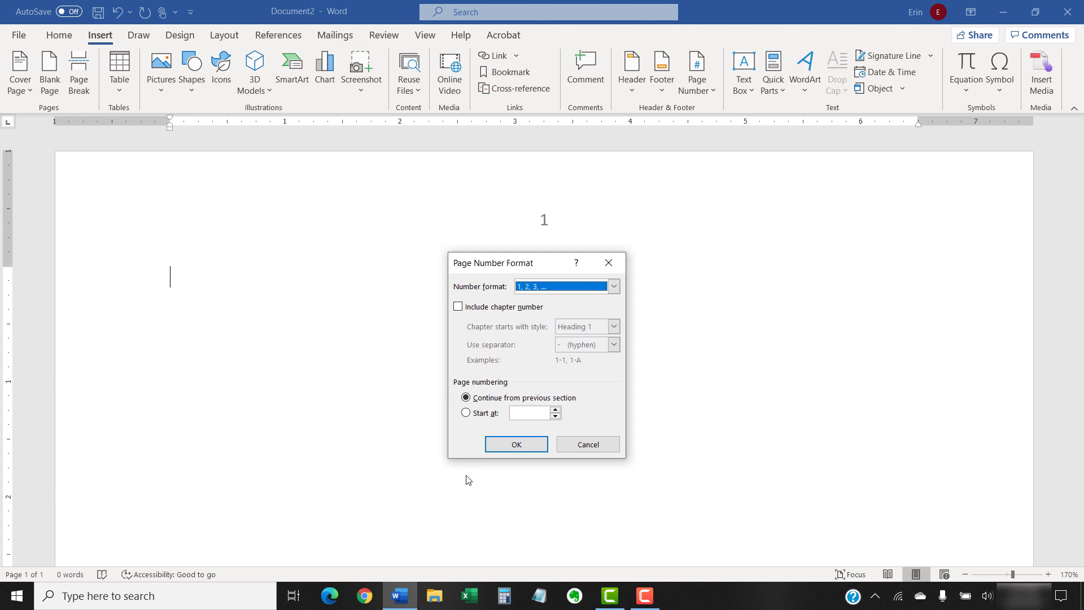
pyautogui.moveTo(468, 468)
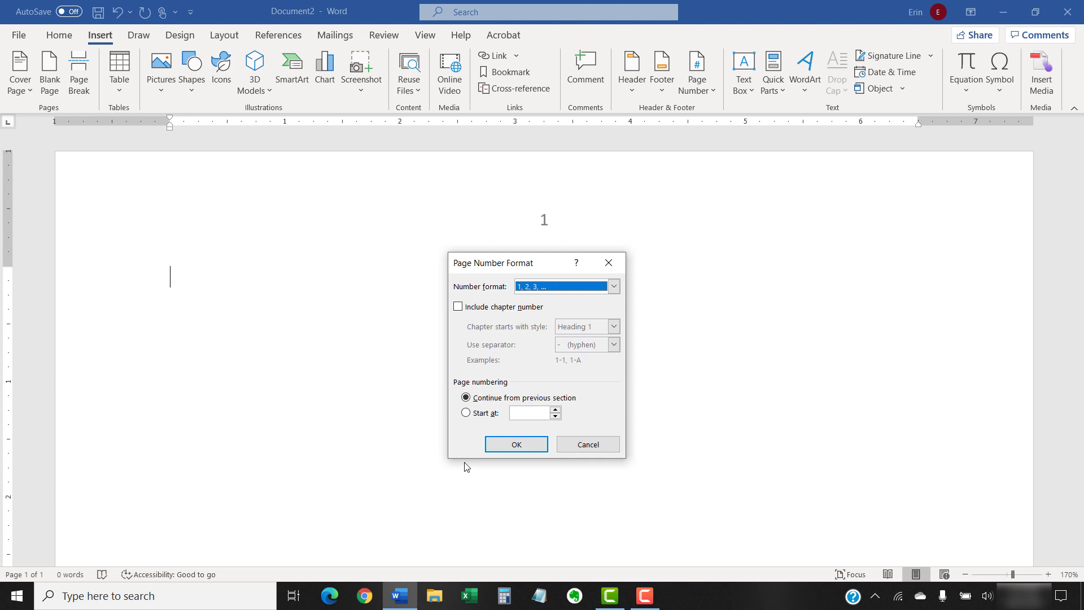
pyautogui.moveTo(467, 440)
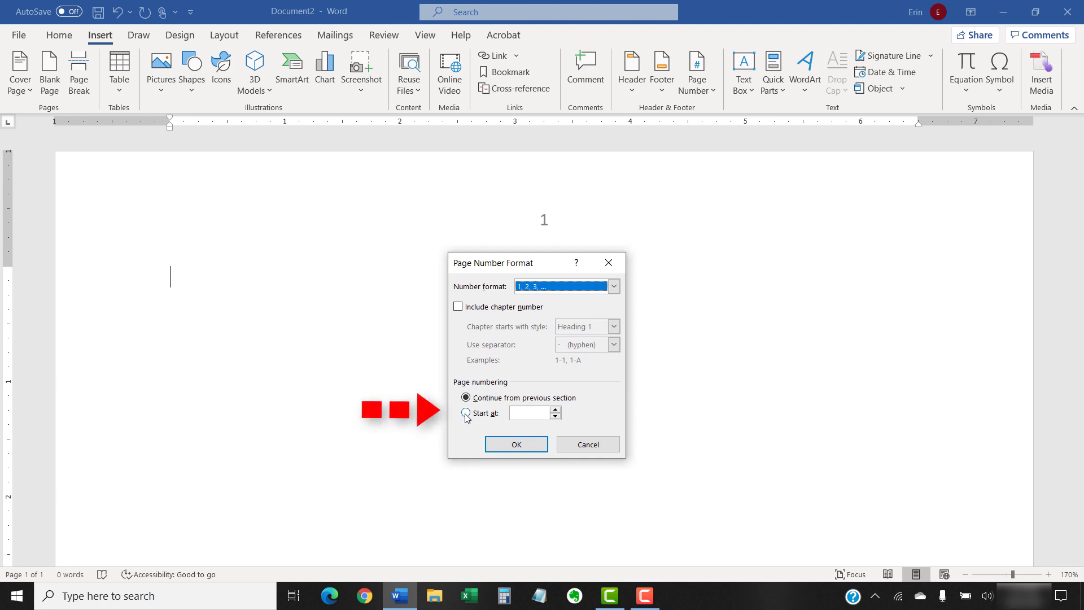
pyautogui.click(465, 413)
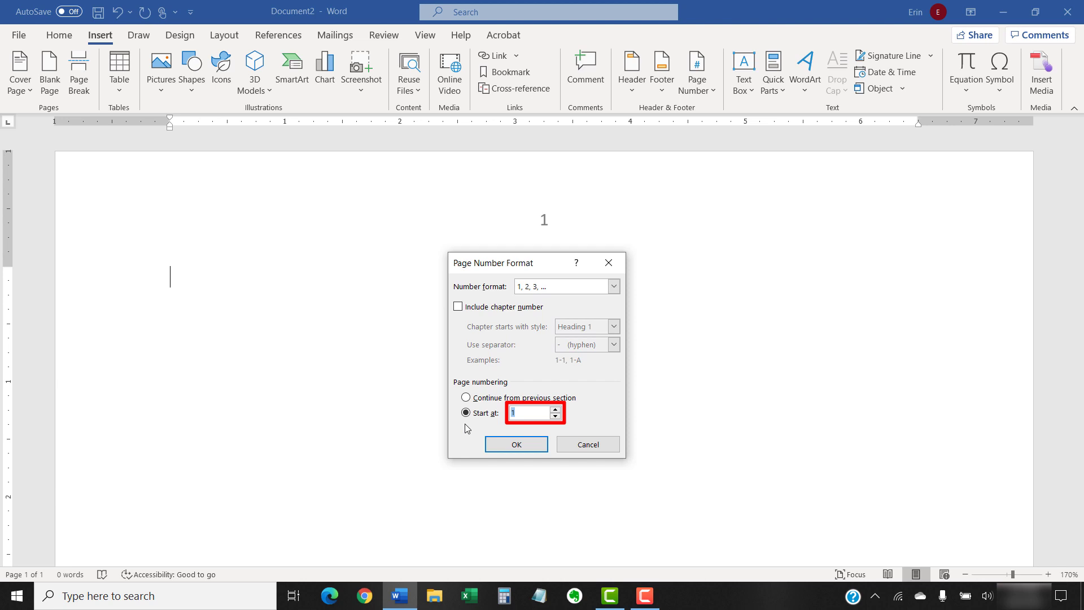
pyautogui.write('5')
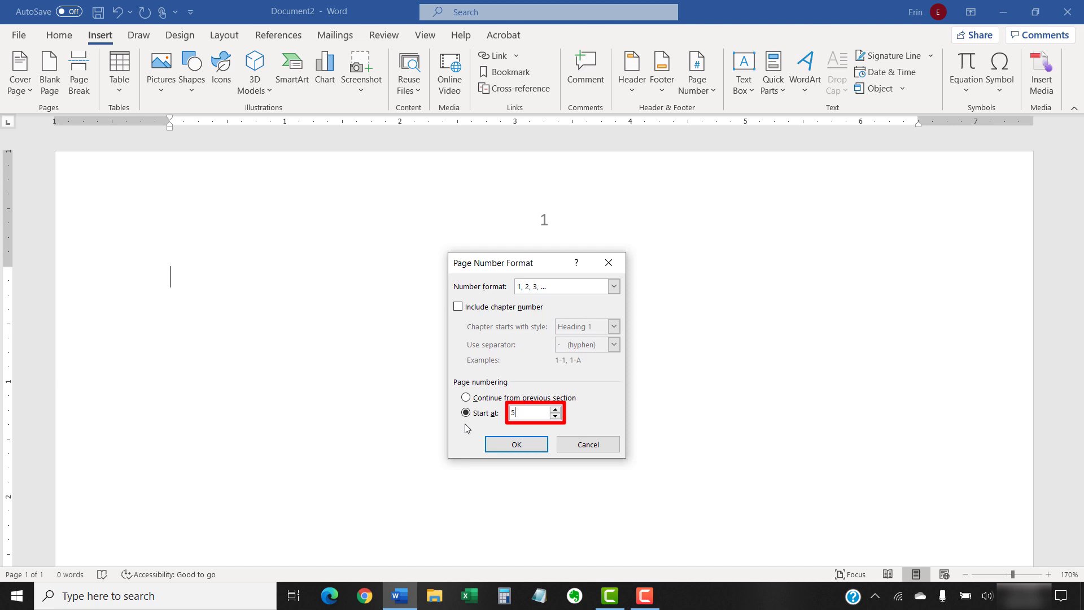
pyautogui.moveTo(484, 432)
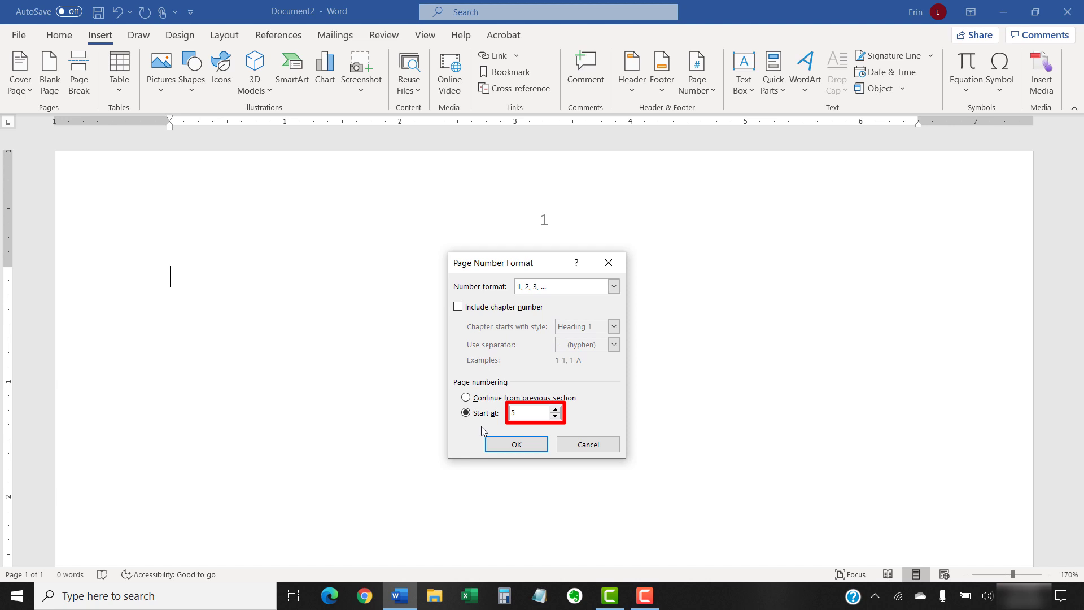
pyautogui.click(532, 413)
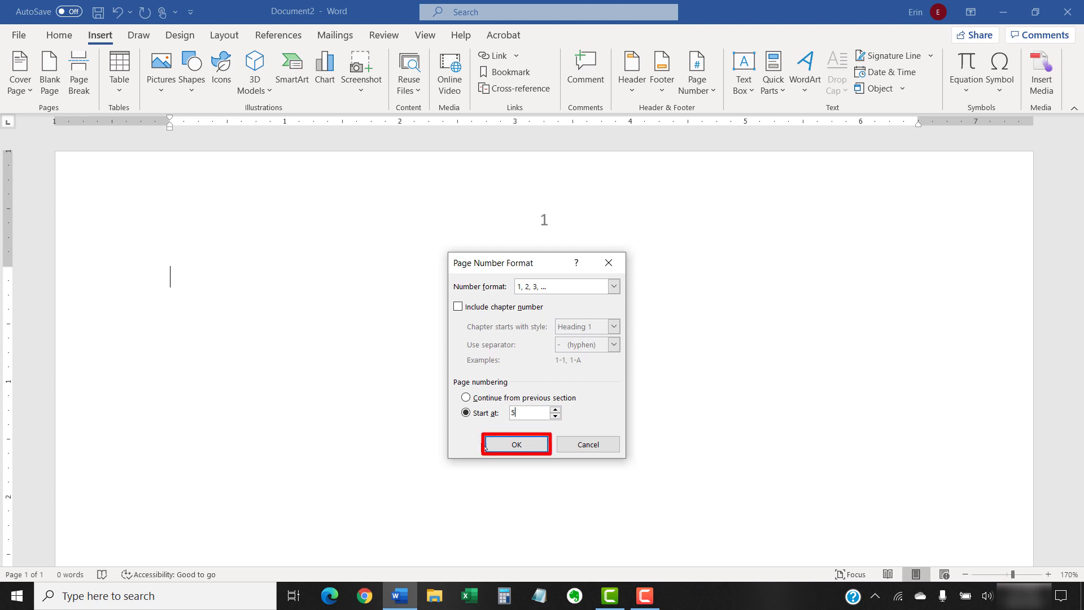
pyautogui.click(514, 444)
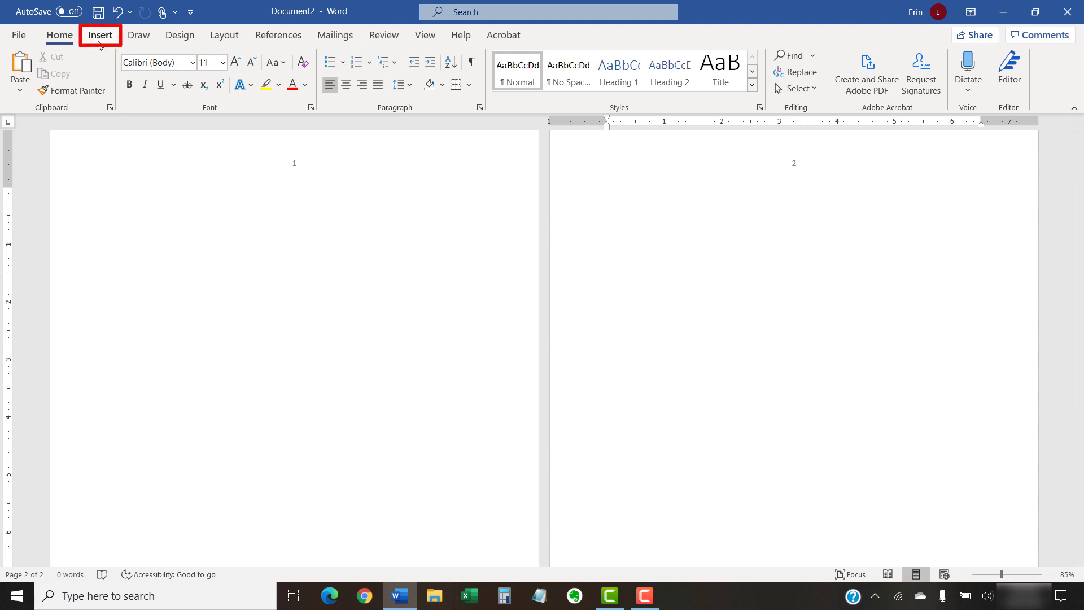
# Choose Edit Header from the Insert tab's Header menu
pyautogui.click(100, 35)
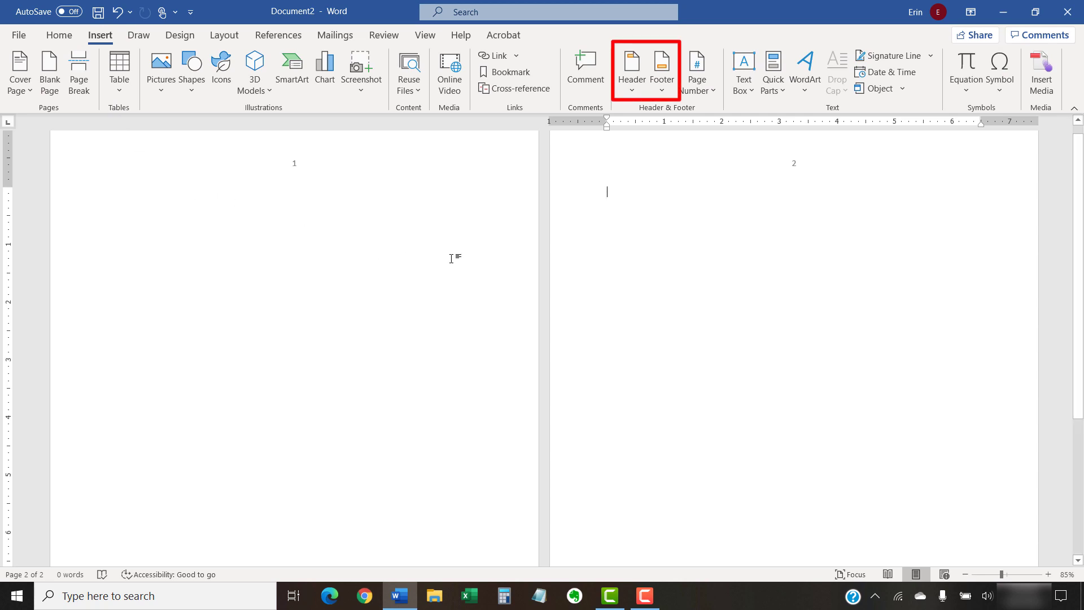
pyautogui.moveTo(612, 151)
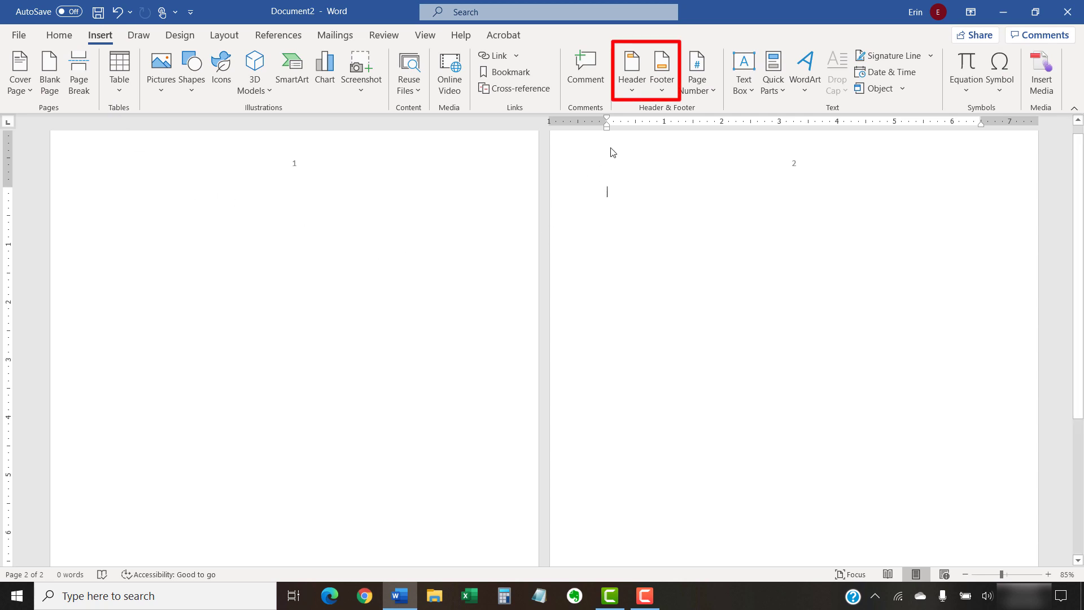
pyautogui.click(630, 69)
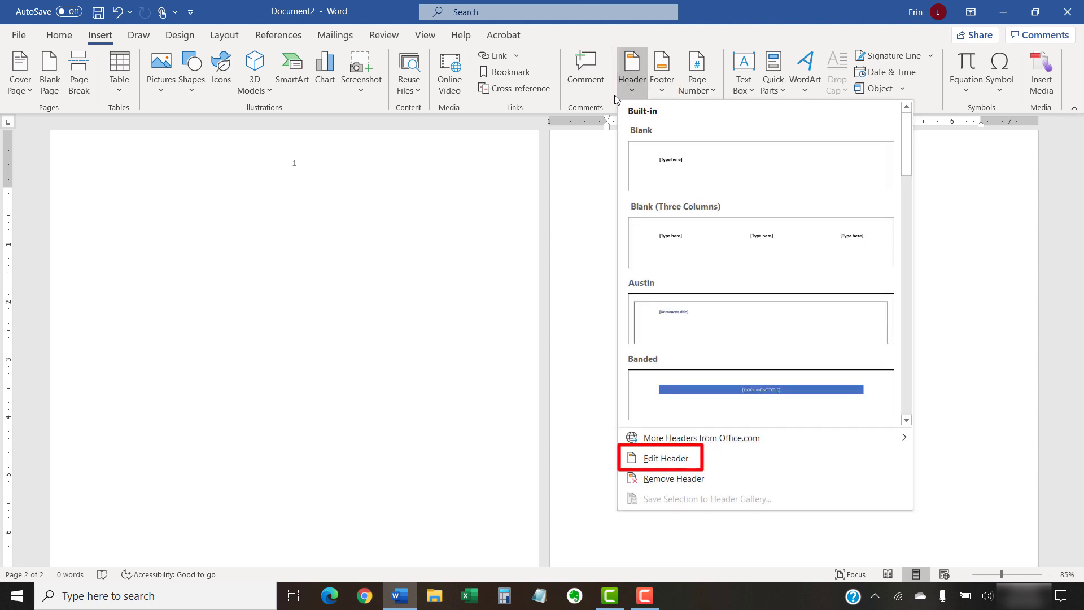
pyautogui.moveTo(576, 425)
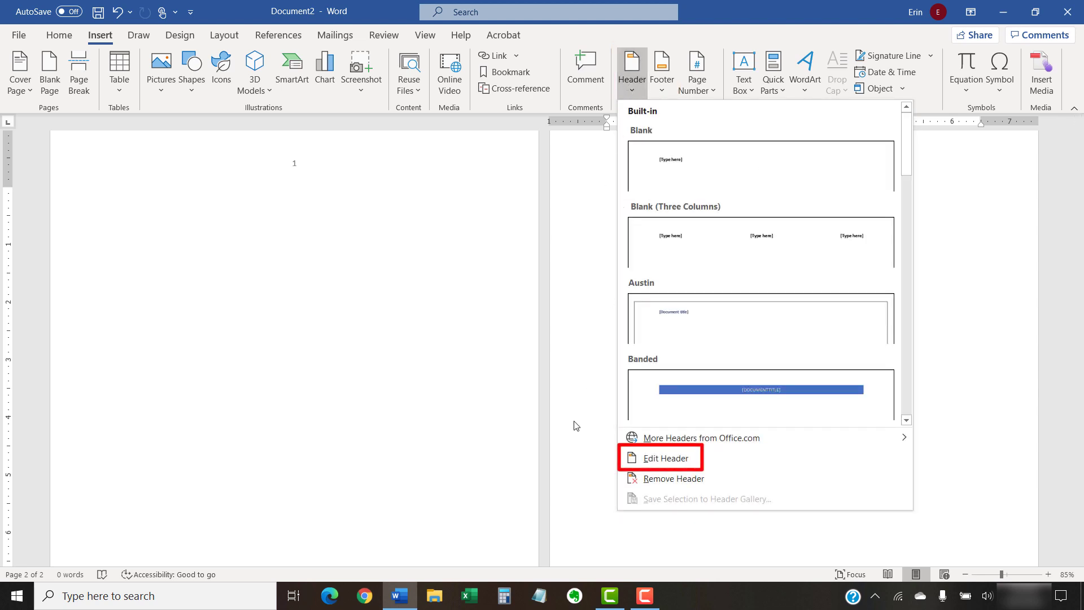
pyautogui.click(661, 456)
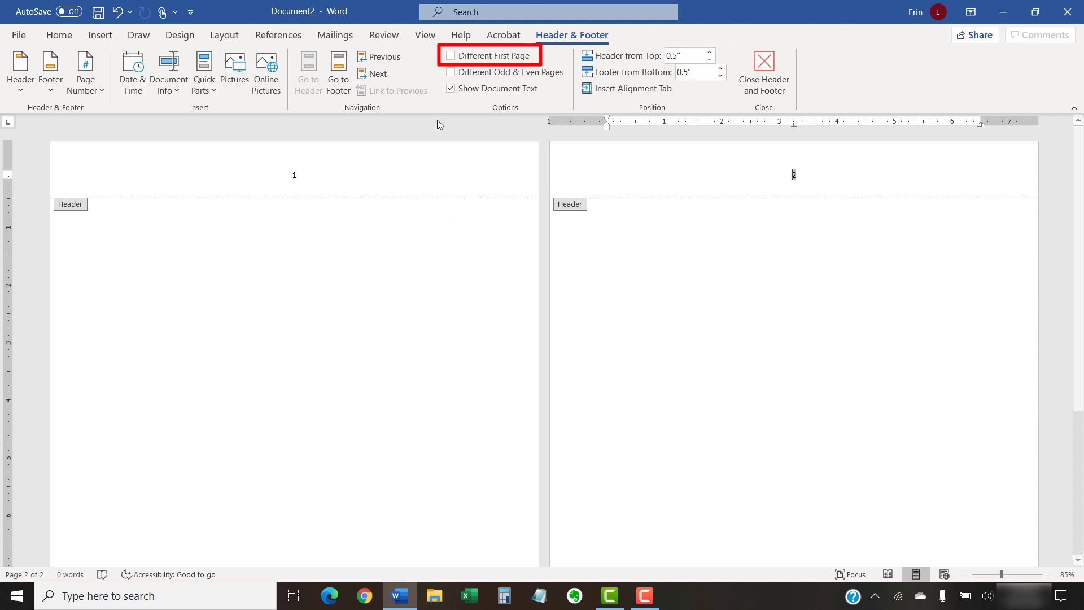
# Turn on Different First Page so page one's header is blank
pyautogui.click(450, 55)
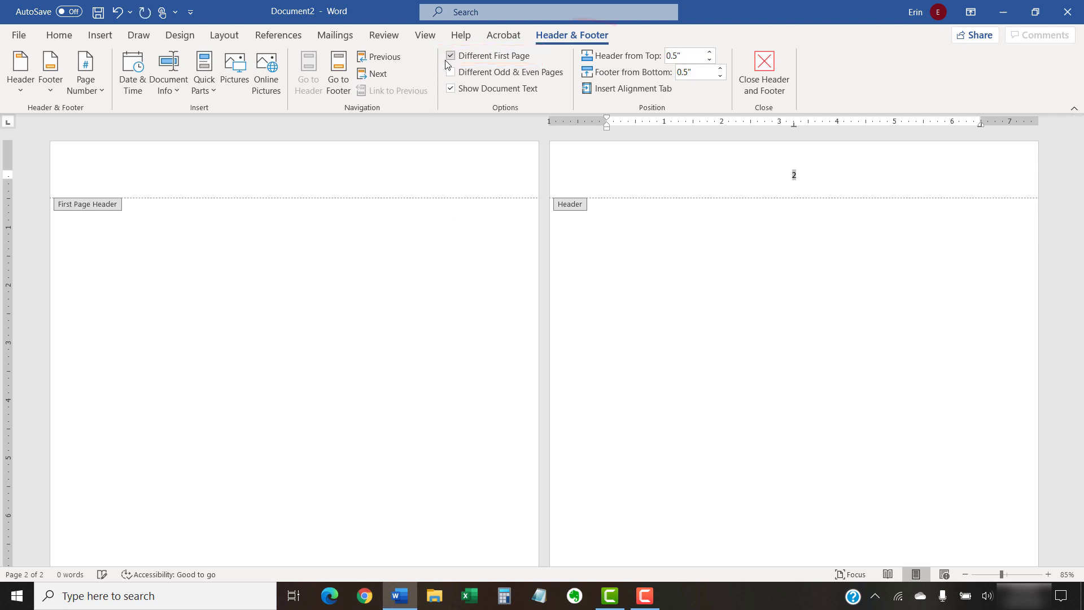
pyautogui.click(450, 71)
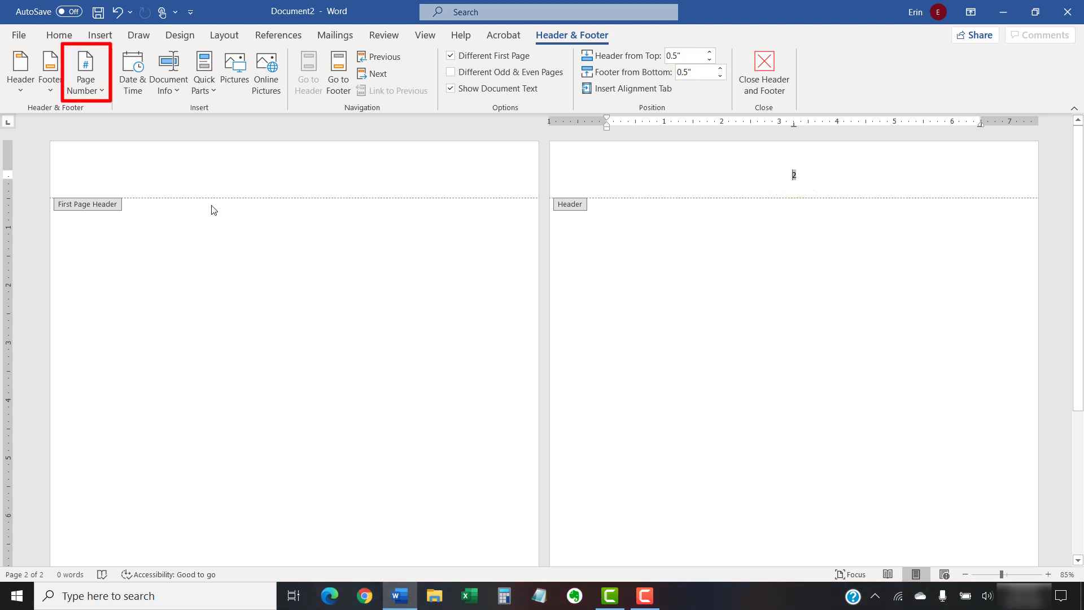
# Set Format Page Numbers to start at 0 and confirm
pyautogui.click(84, 72)
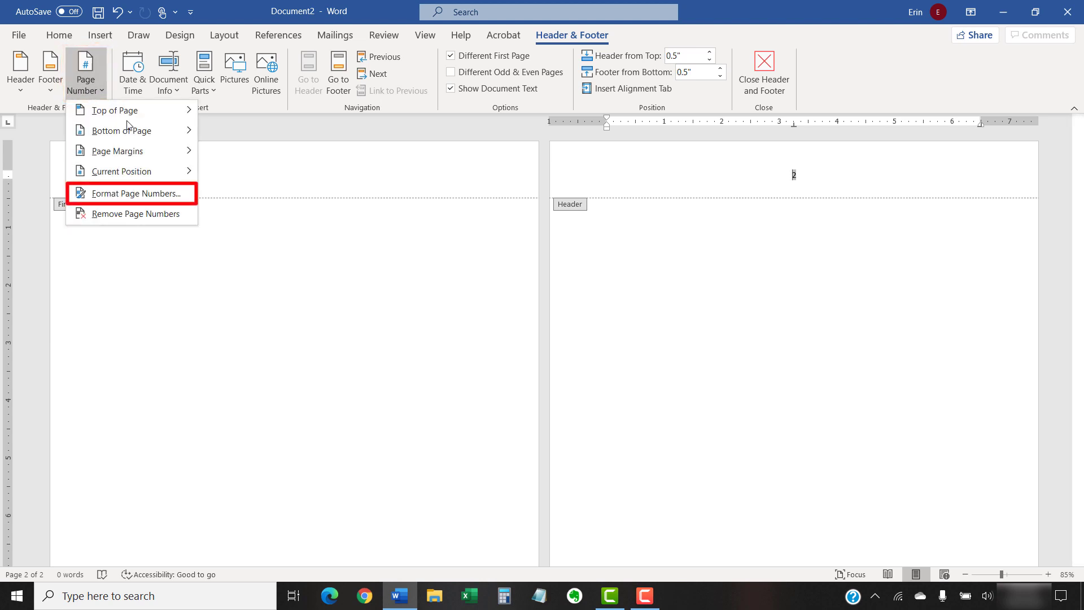
pyautogui.click(131, 193)
pyautogui.write('0')
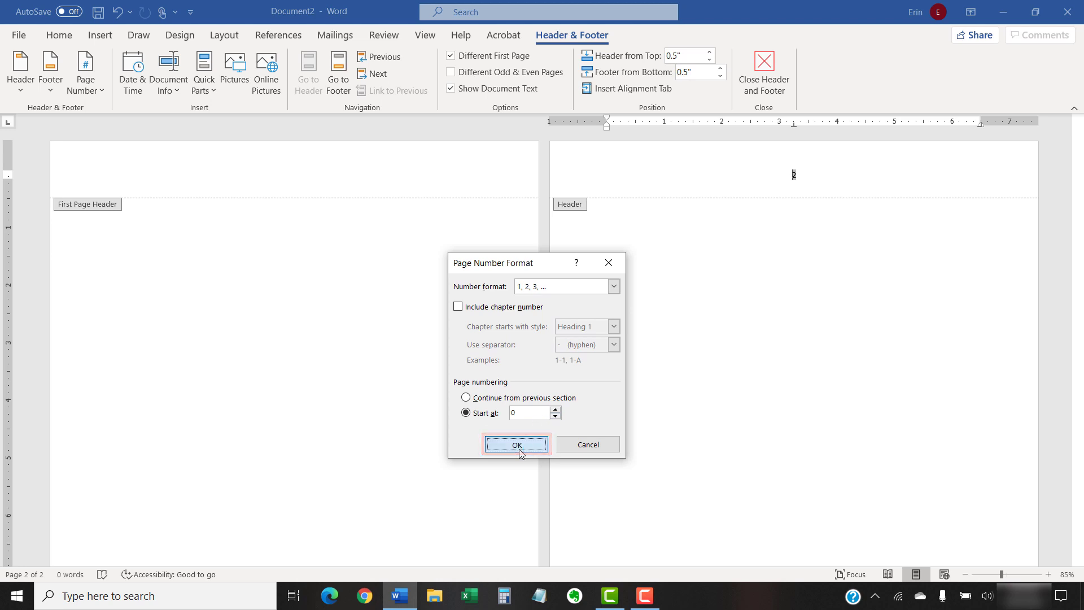
pyautogui.click(515, 443)
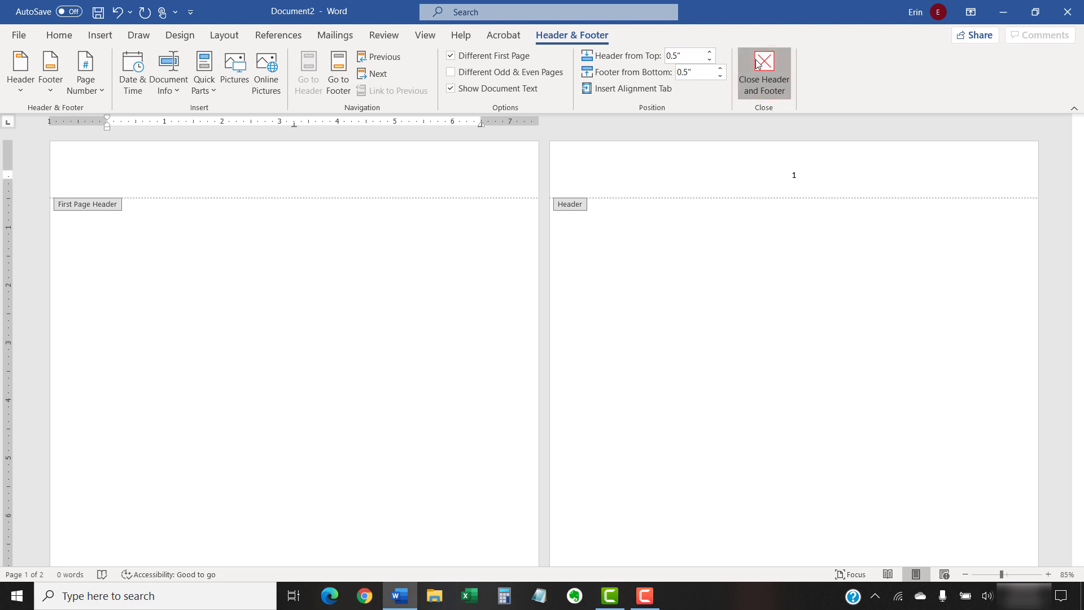
# Close Header and Footer to return to the document body
pyautogui.click(763, 72)
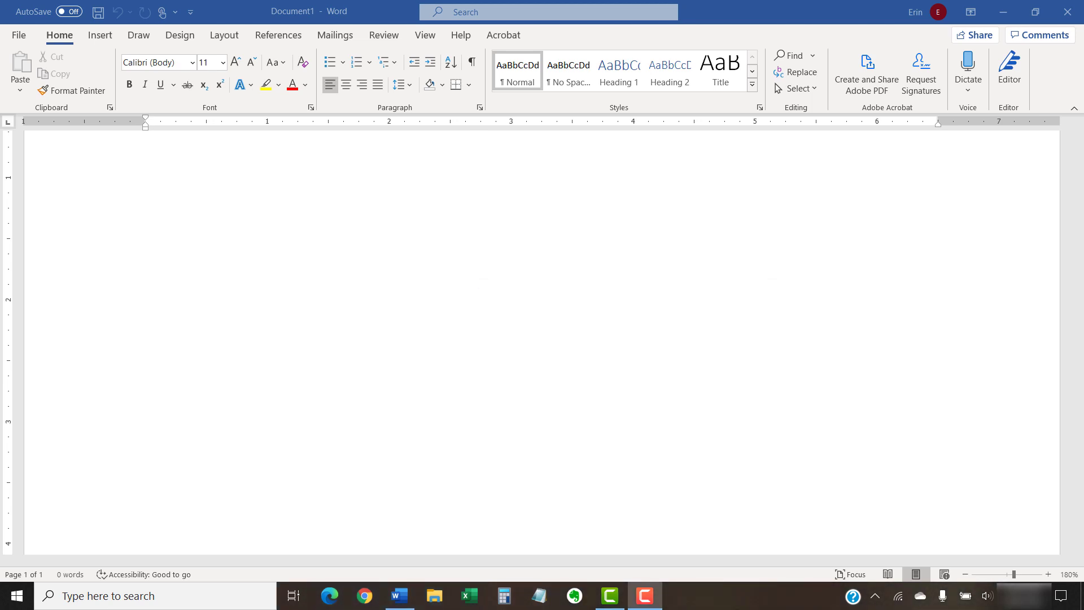
pyautogui.write('erinwrightwriting.com')
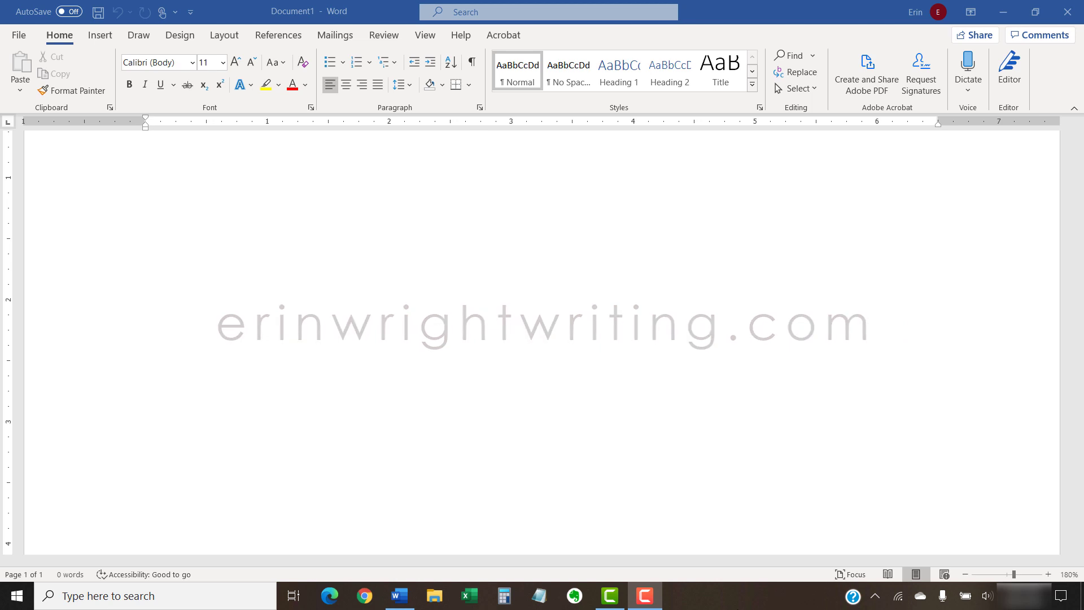
pyautogui.write('Comment')
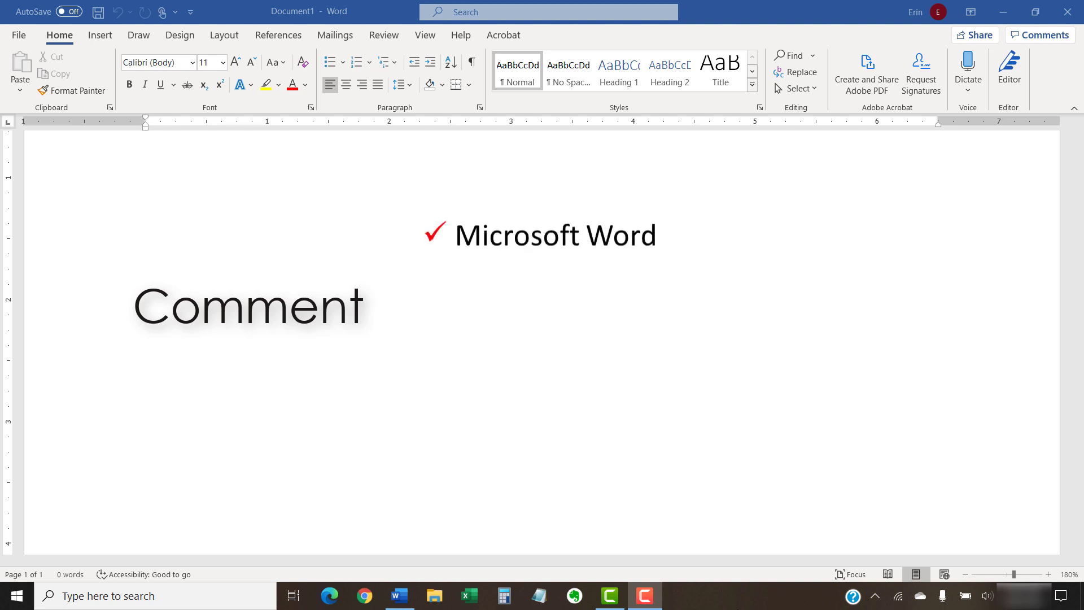
pyautogui.write('Adobe Acrobat')
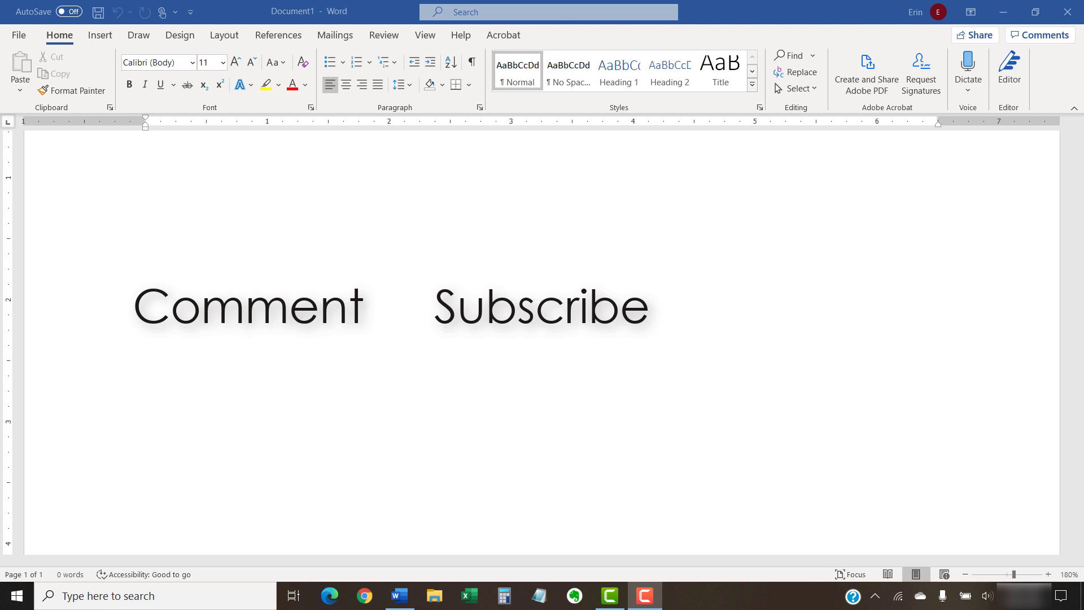
pyautogui.write('Like & Share')
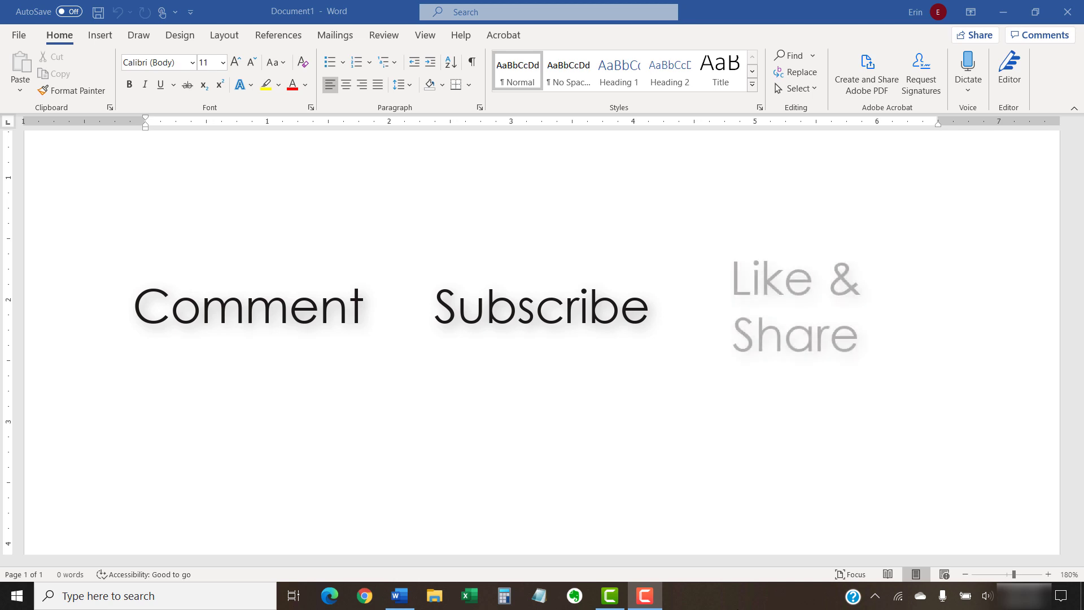